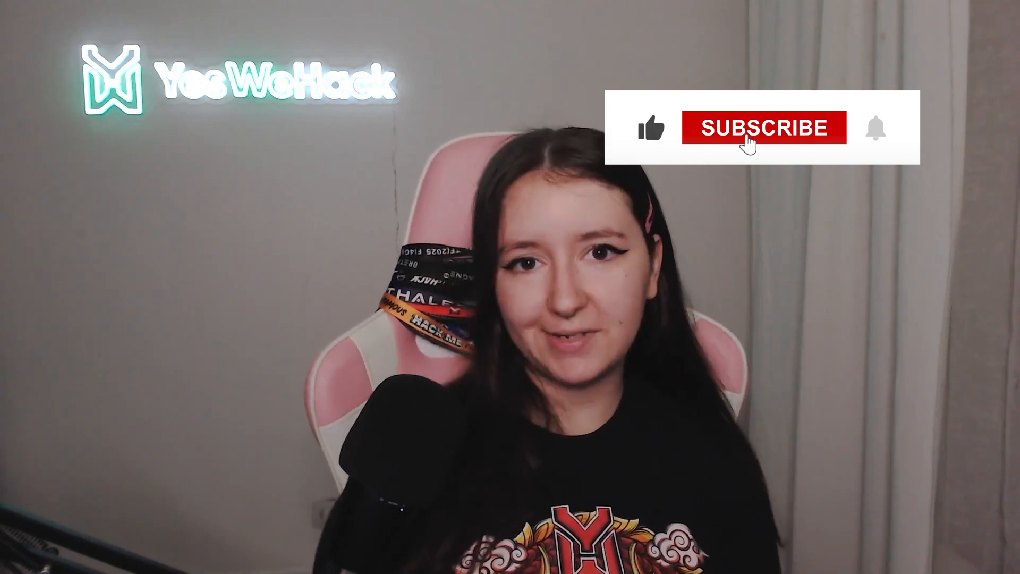
left_click(764, 128)
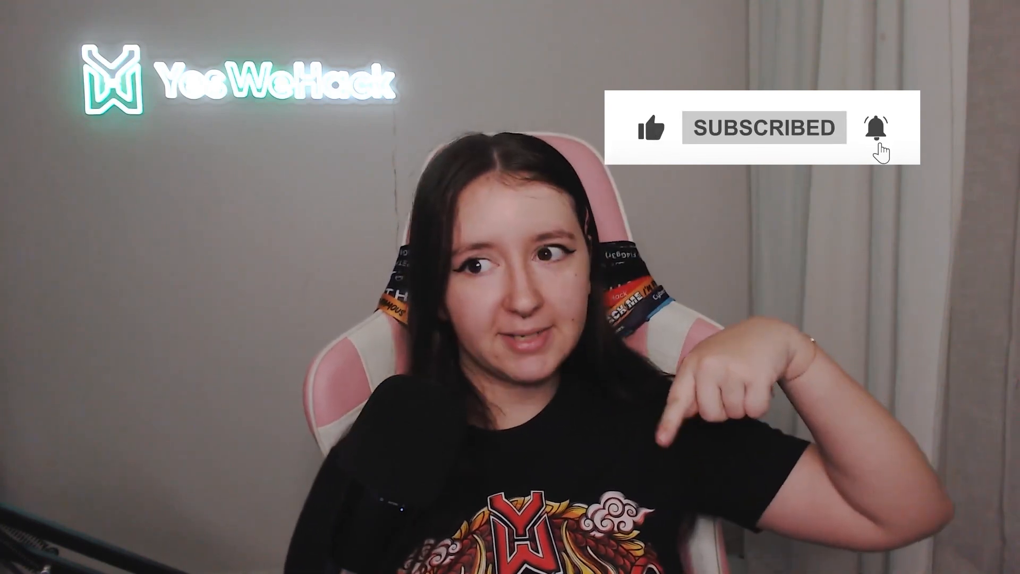